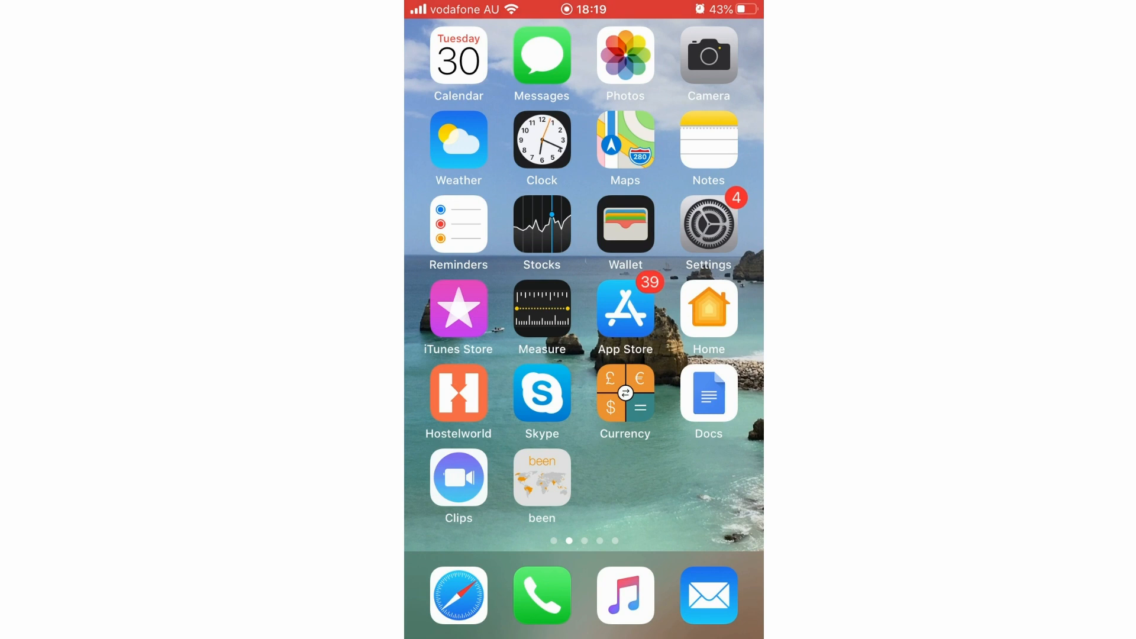
- Launch Settings from the home screen and scroll down the main settings list
left_click(708, 223)
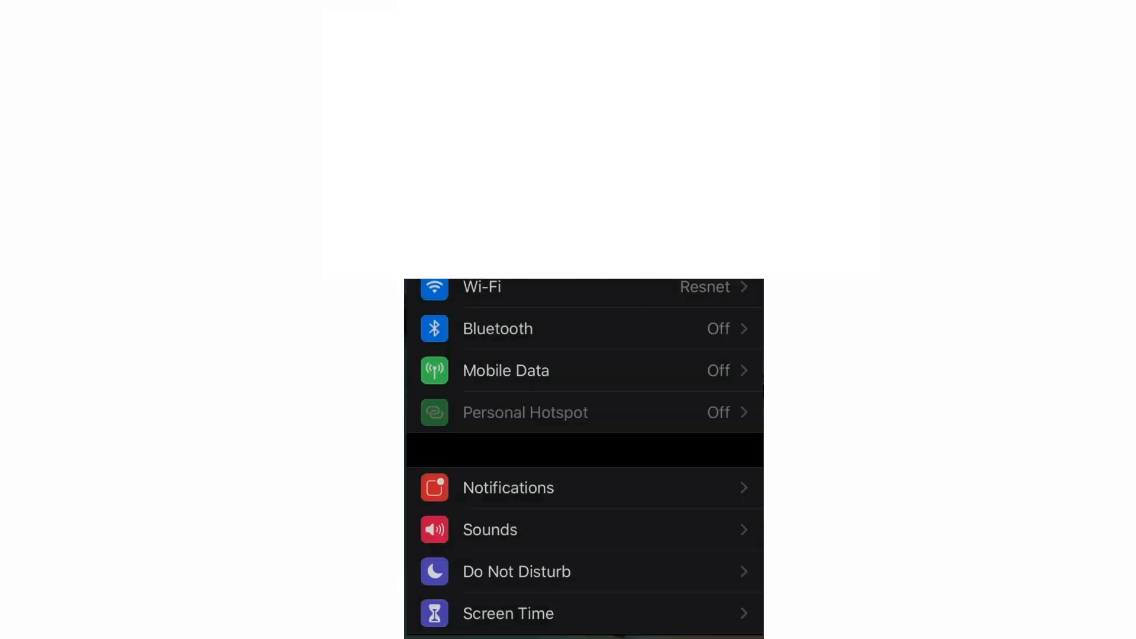
scroll("down", 3)
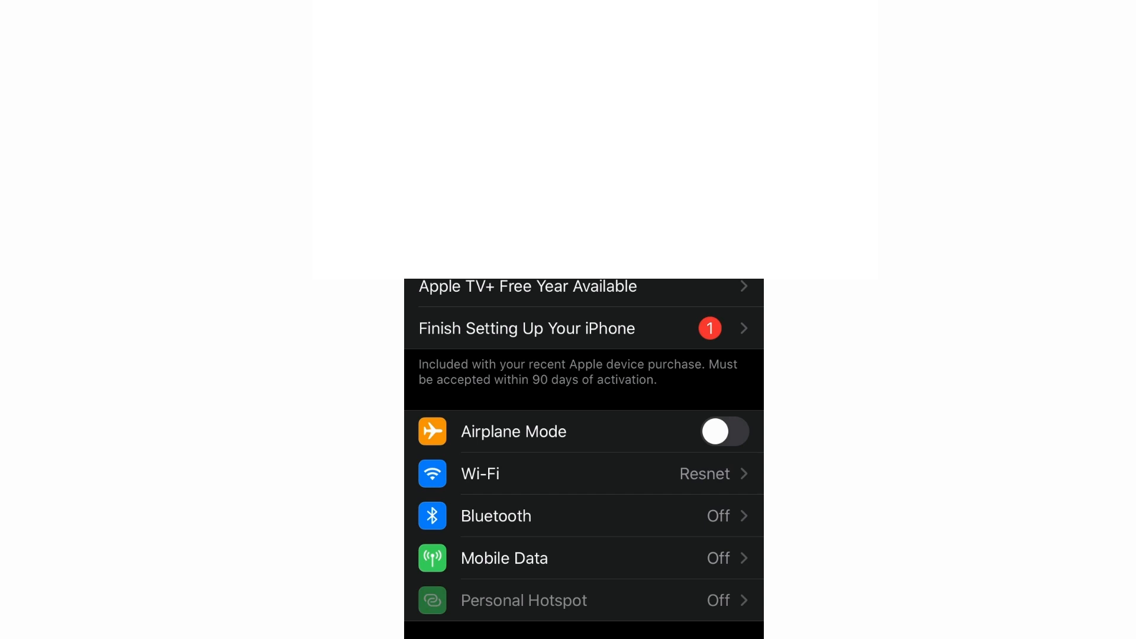
scroll("down", 3)
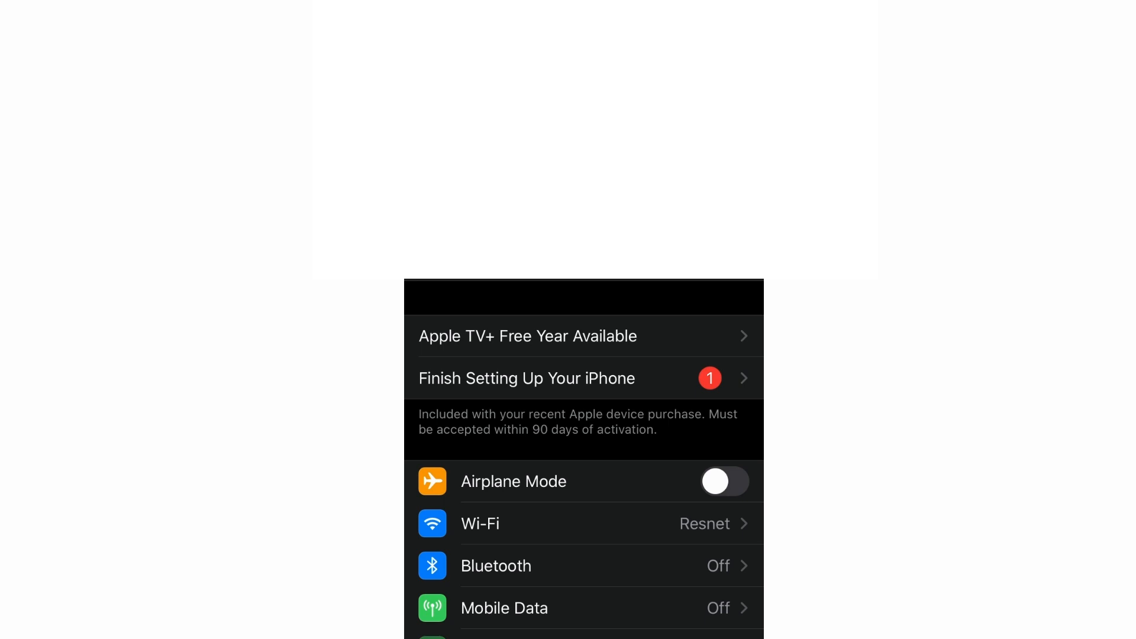
- In General > AirPlay & Handoff, set Automatically AirPlay to TVs to Automatic, then return home
scroll("down", 3)
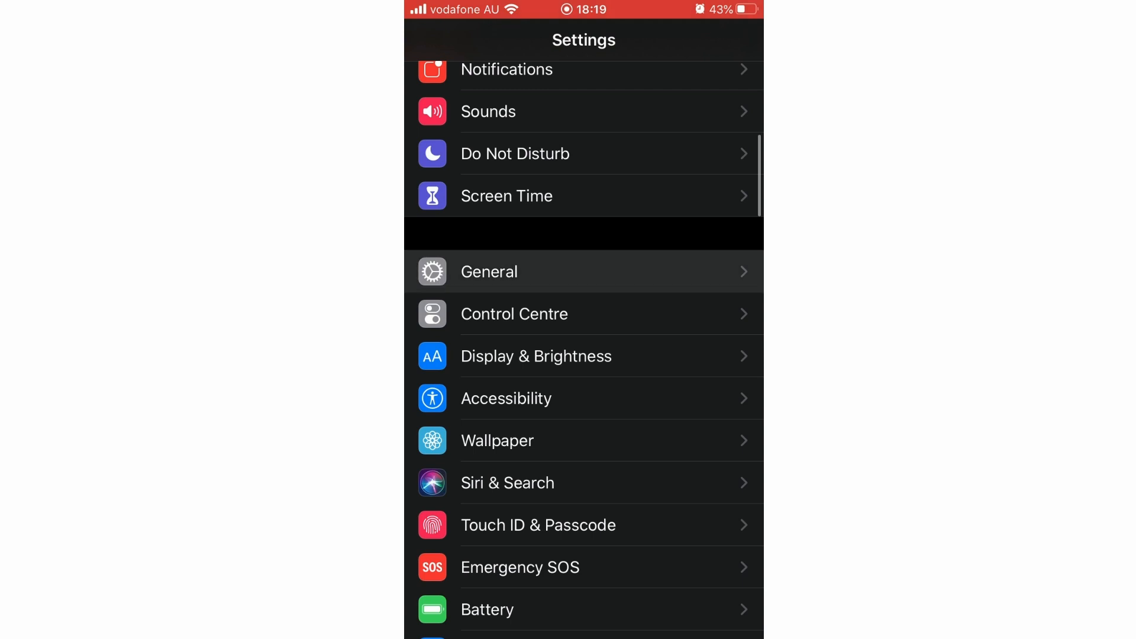
left_click(489, 271)
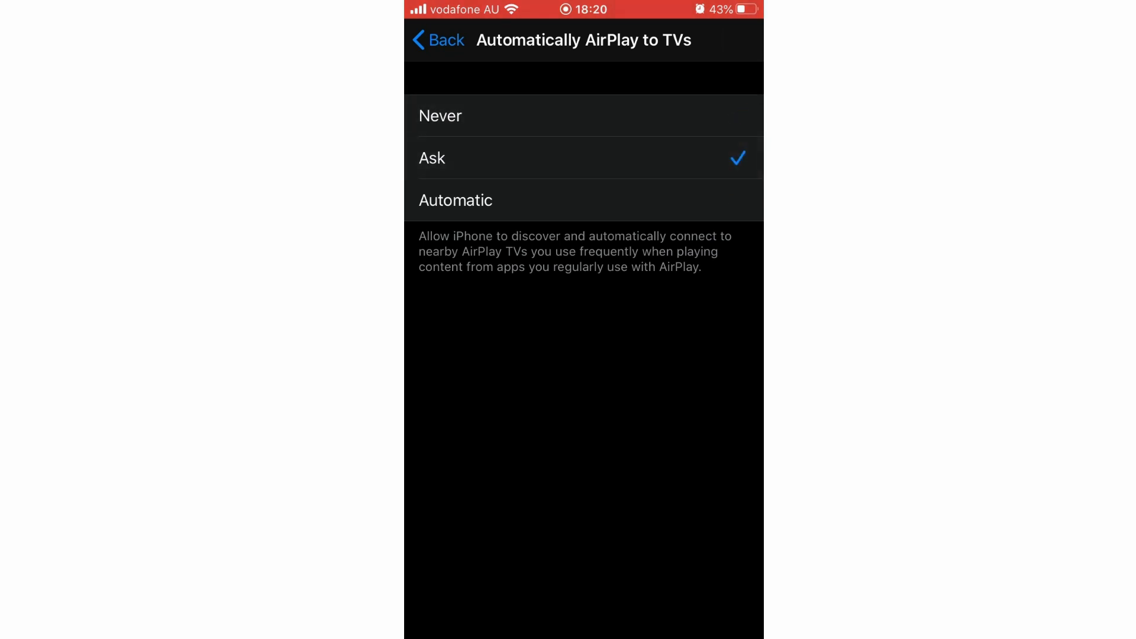
left_click(454, 200)
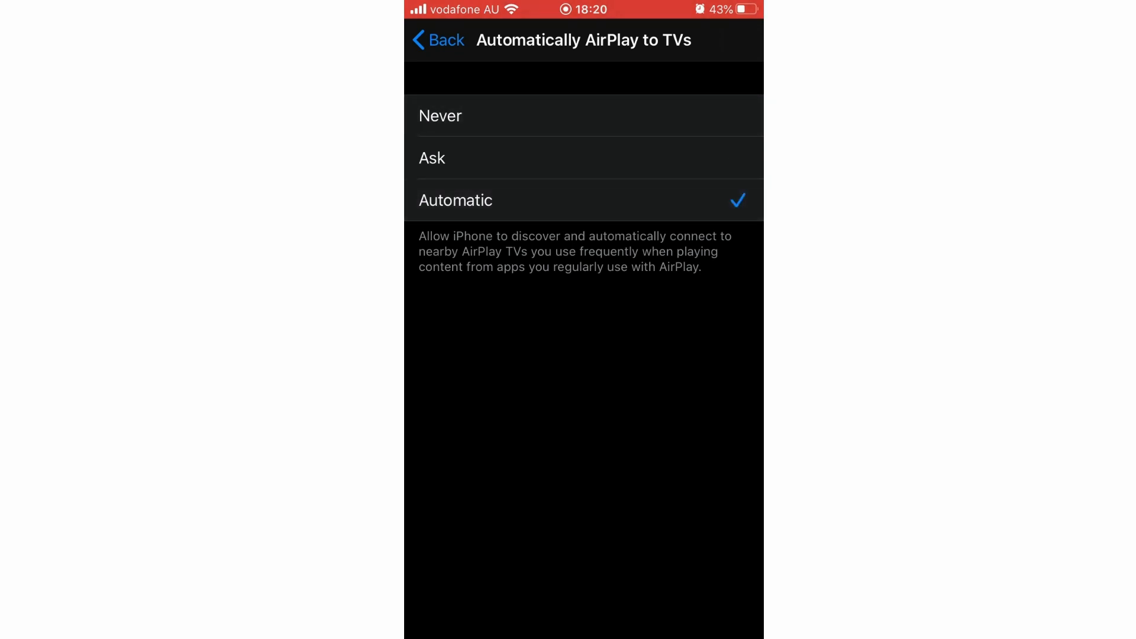
left_click(437, 40)
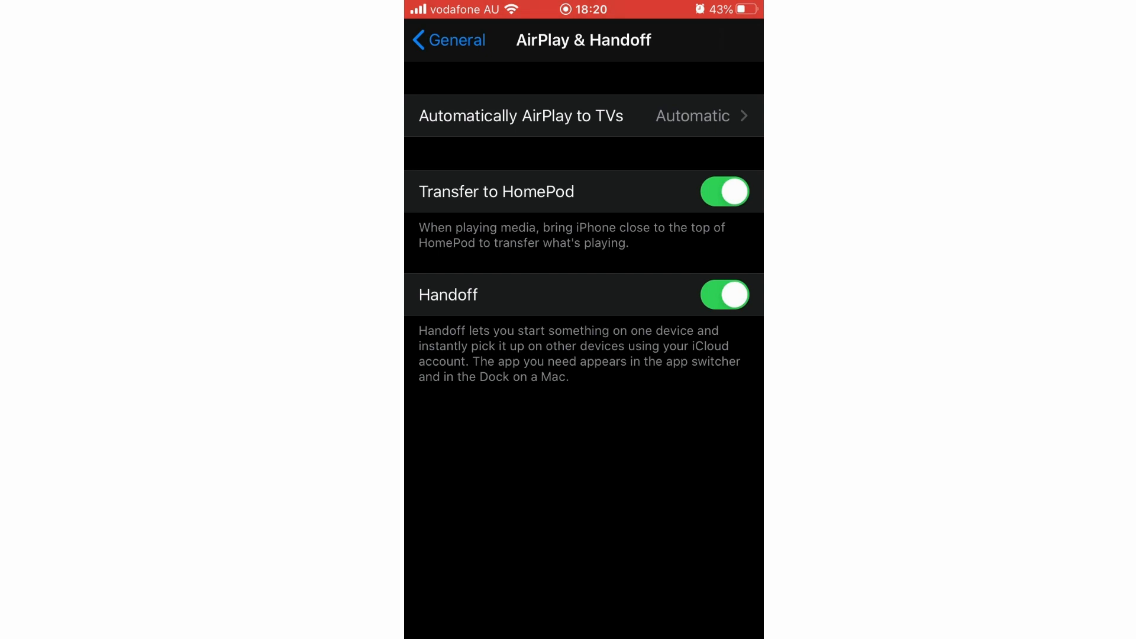
key("home")
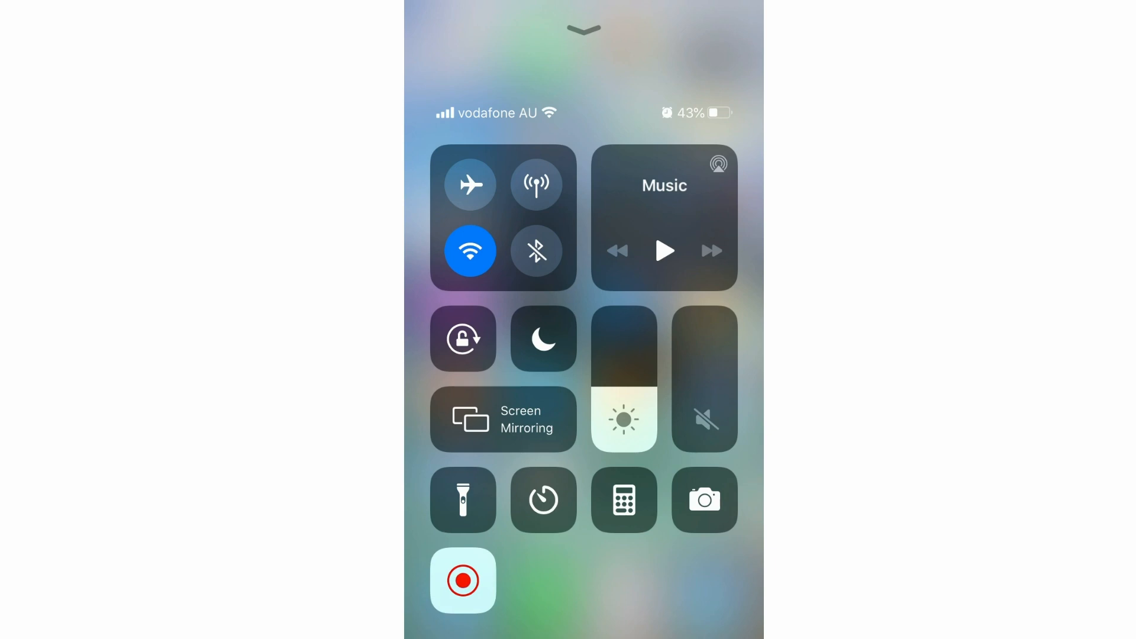
- Bring up Control Centre and show the Screen Mirroring panel searching for devices
left_click(718, 164)
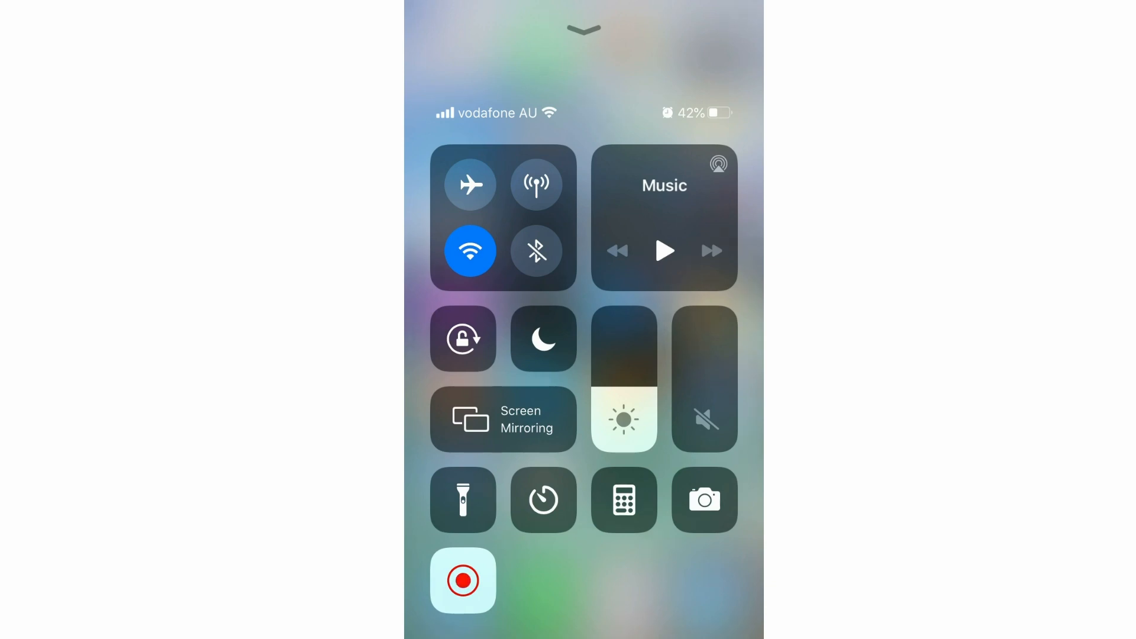
left_click(503, 419)
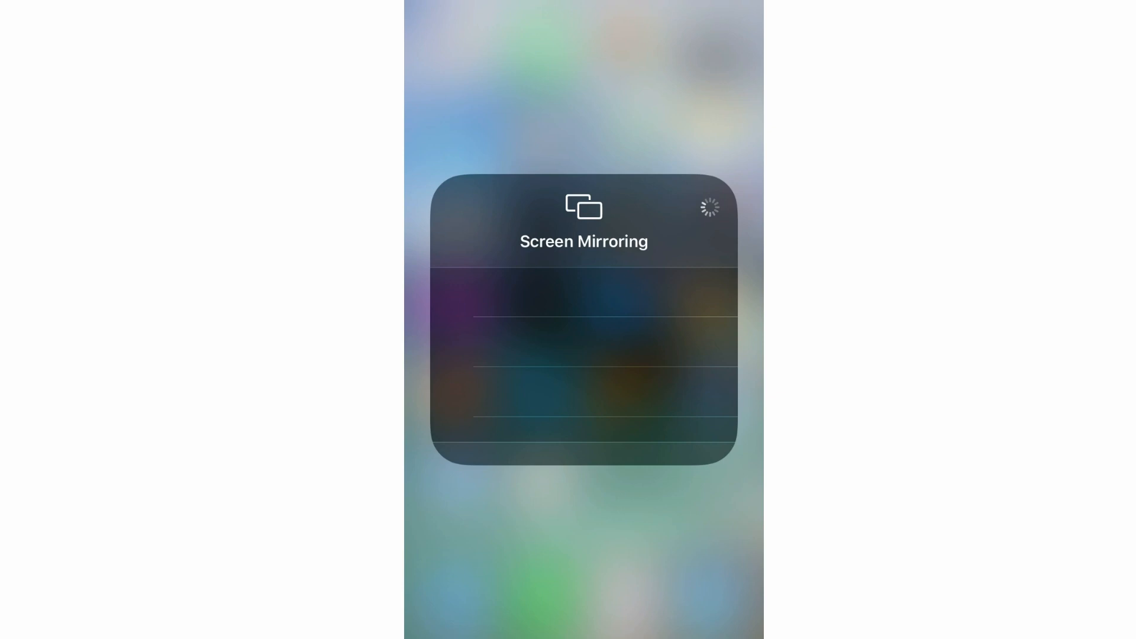